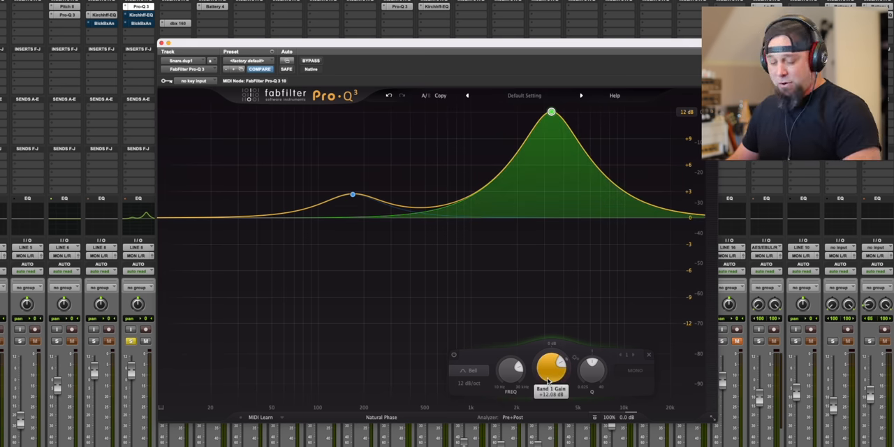
pyautogui.moveTo(550, 364)
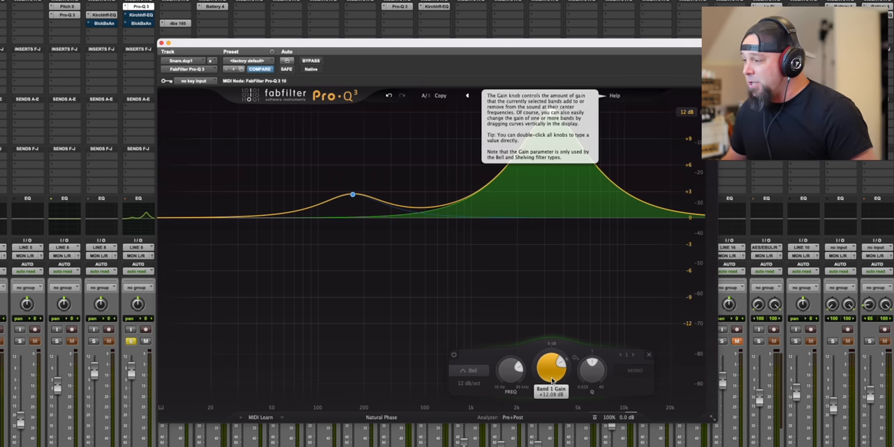
pyautogui.moveTo(550, 360)
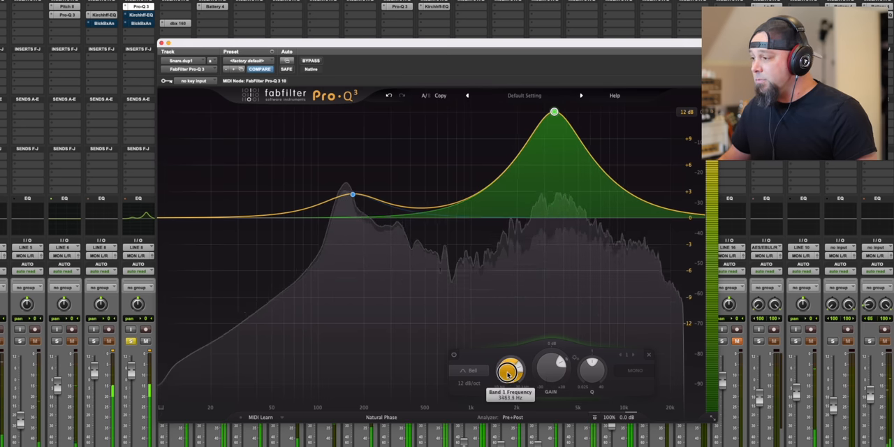
# Sweep the Pro-Q 3 high bell boost up in frequency and back, leaving it just above its start.
pyautogui.moveTo(508, 370); pyautogui.dragTo(508, 352)
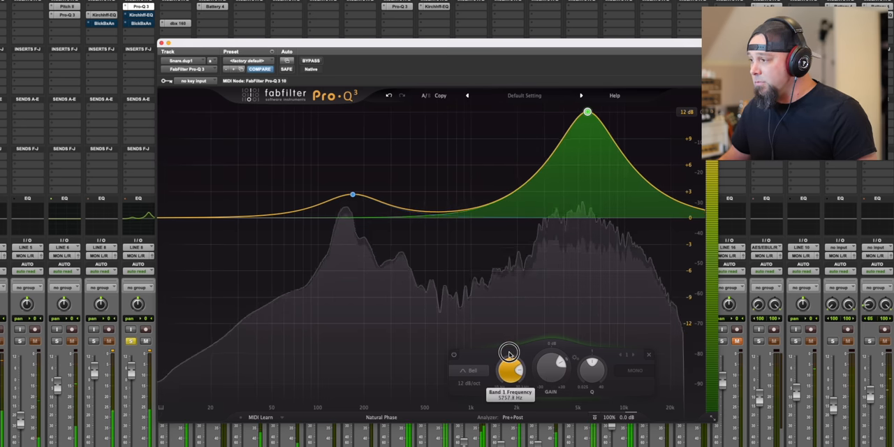
pyautogui.moveTo(587, 111); pyautogui.dragTo(592, 112)
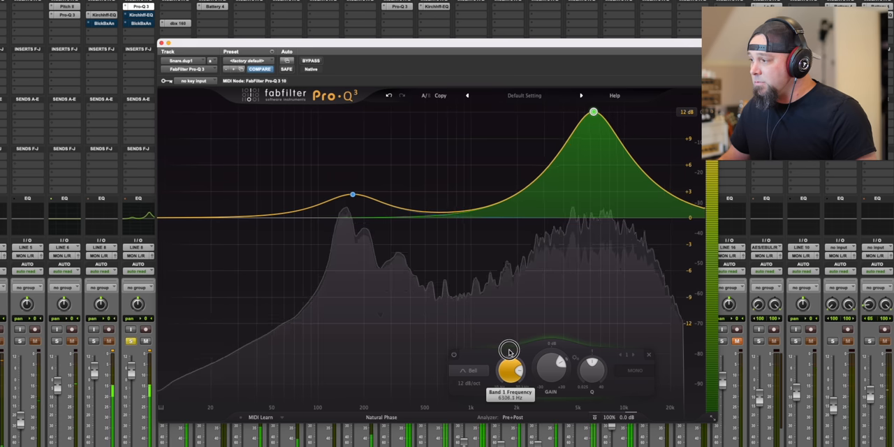
pyautogui.moveTo(509, 349); pyautogui.dragTo(509, 366)
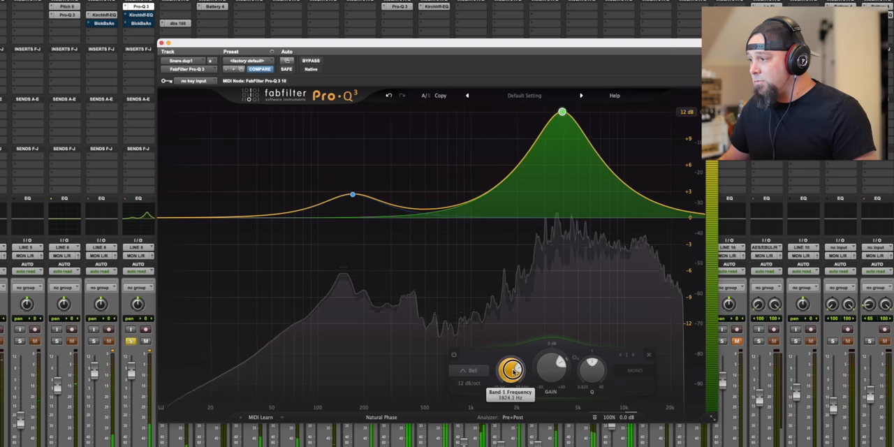
pyautogui.moveTo(562, 112); pyautogui.dragTo(569, 112)
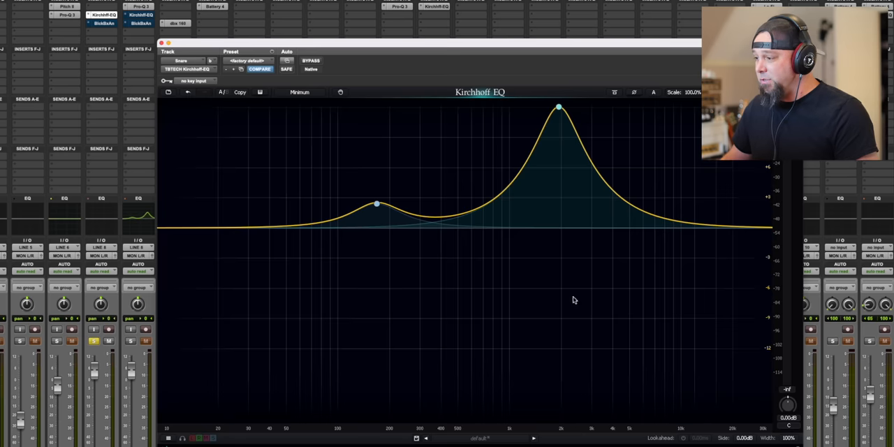
pyautogui.moveTo(559, 109)
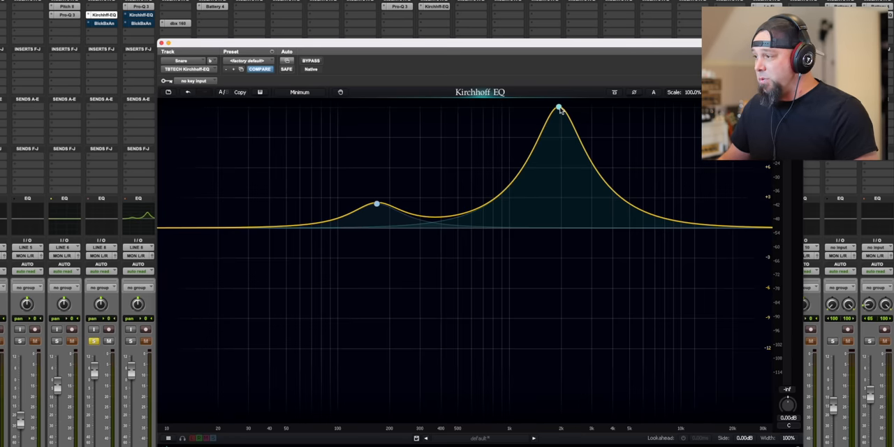
# Select the Kirchhoff high boost band and sweep its Freq up and back down.
pyautogui.click(559, 109)
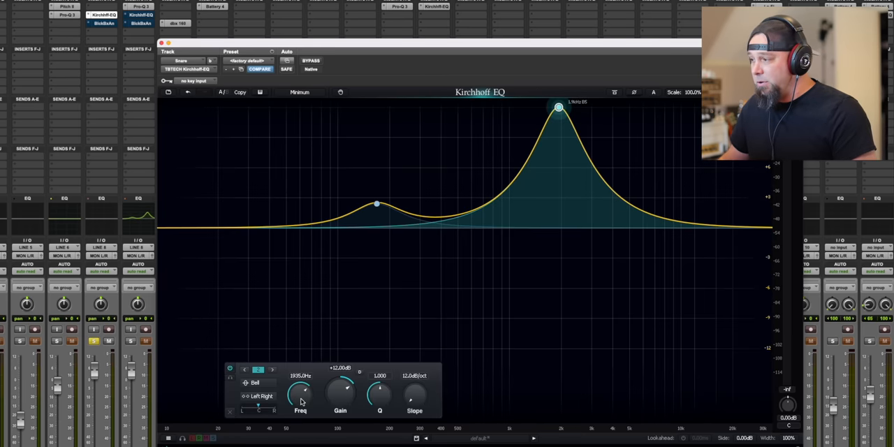
pyautogui.moveTo(301, 389); pyautogui.dragTo(310, 382)
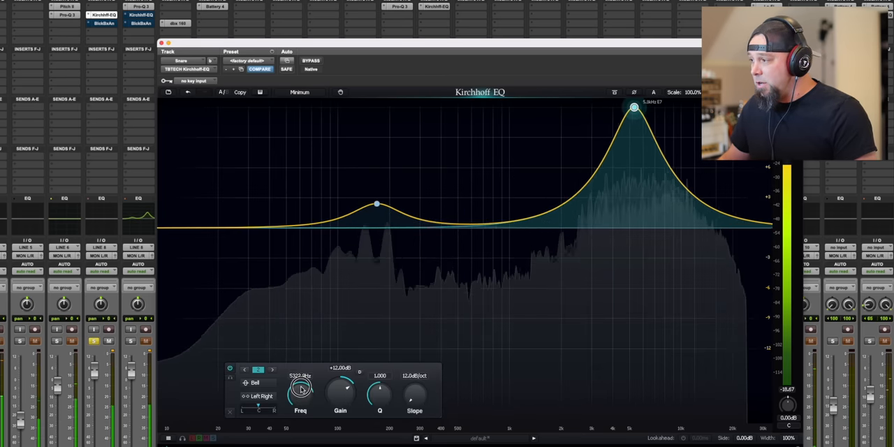
pyautogui.moveTo(634, 108); pyautogui.dragTo(656, 108)
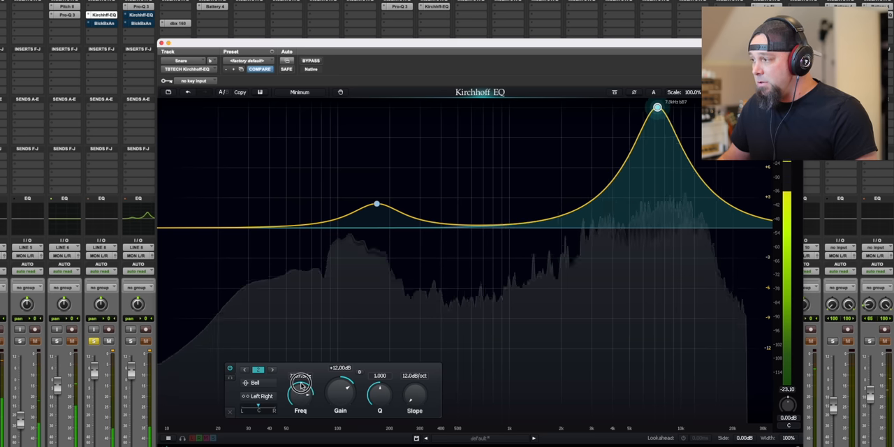
pyautogui.moveTo(656, 106); pyautogui.dragTo(634, 106)
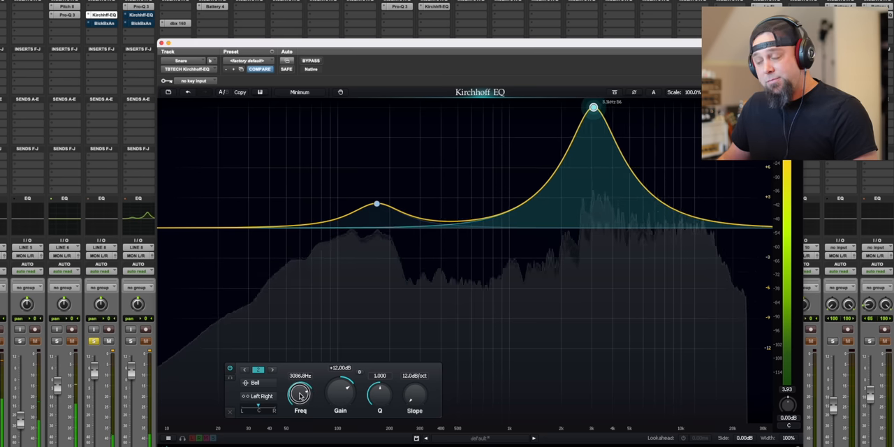
pyautogui.moveTo(593, 106); pyautogui.dragTo(555, 109)
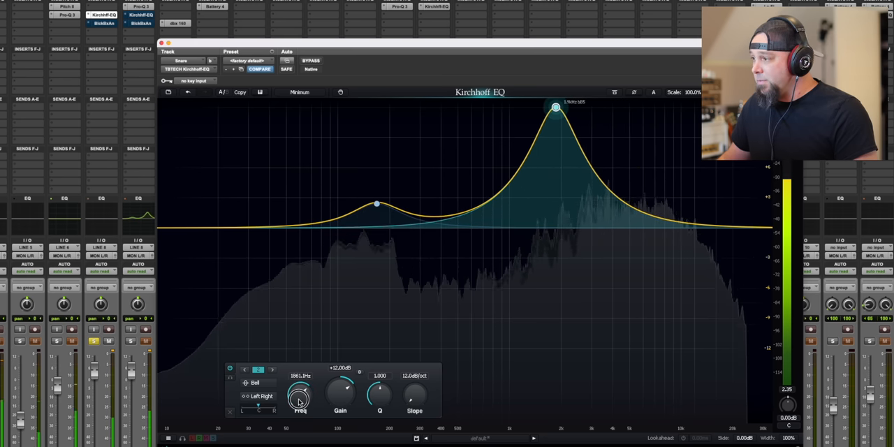
# Sweep the band's frequency upward toward the treble, finishing higher than it started.
pyautogui.moveTo(556, 107); pyautogui.dragTo(578, 107)
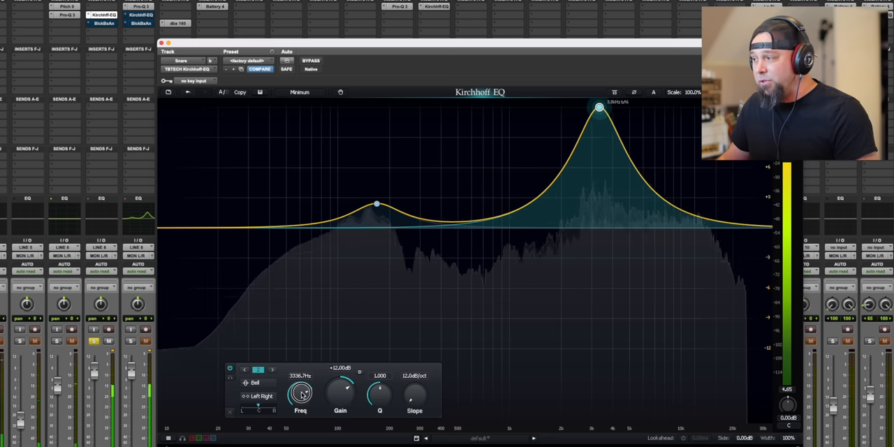
pyautogui.moveTo(599, 106); pyautogui.dragTo(620, 106)
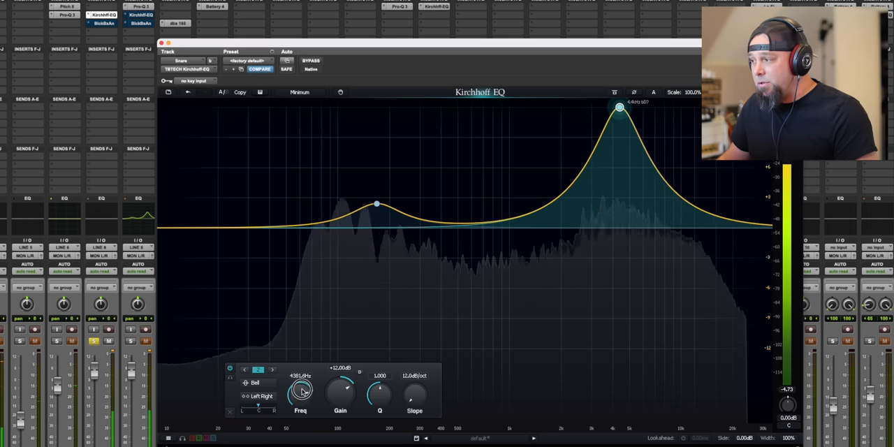
pyautogui.moveTo(618, 106); pyautogui.dragTo(631, 107)
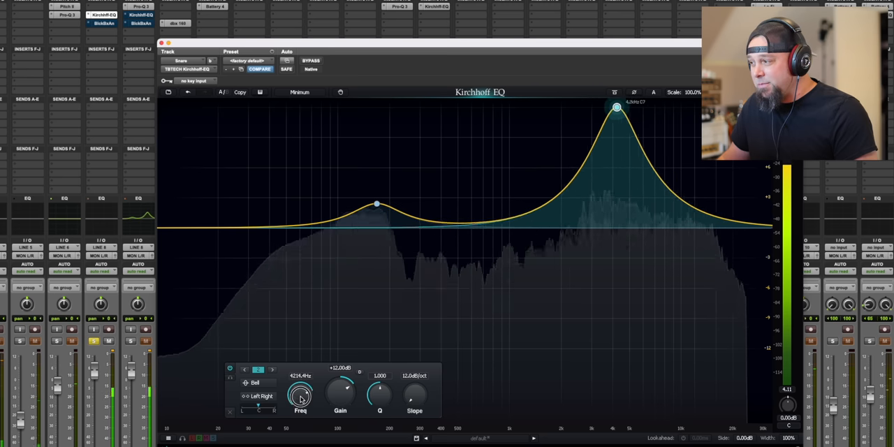
pyautogui.moveTo(617, 106); pyautogui.dragTo(653, 107)
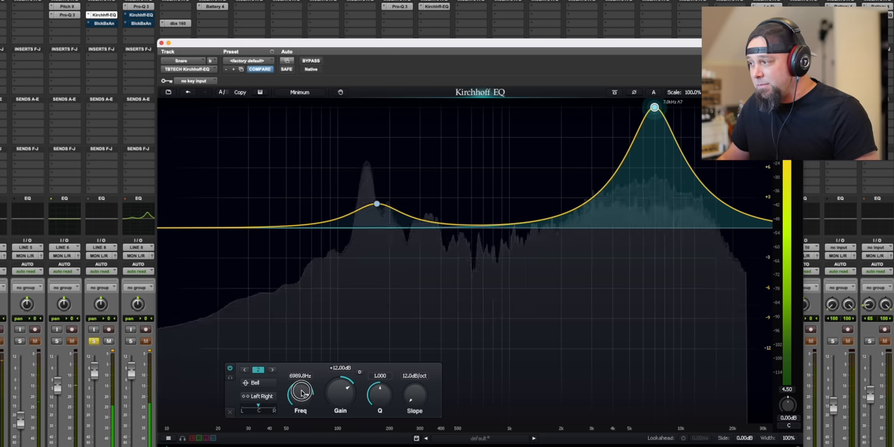
pyautogui.moveTo(654, 107); pyautogui.dragTo(643, 107)
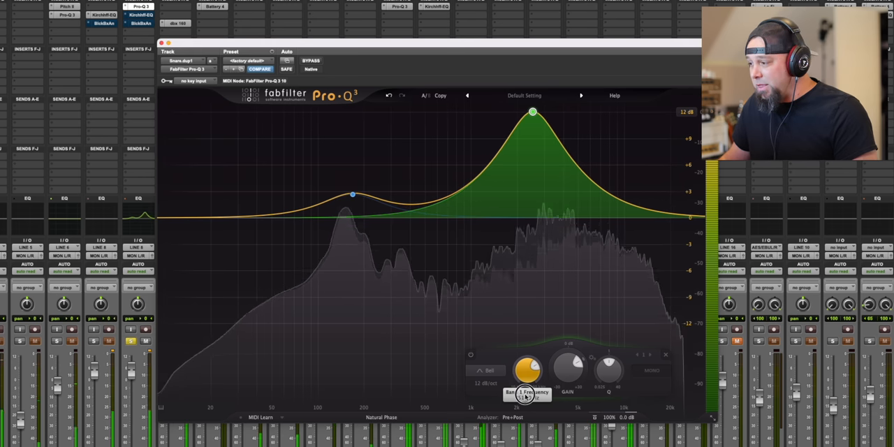
# Nudge the Pro-Q 3 boost band's frequency slightly lower.
pyautogui.moveTo(528, 366); pyautogui.dragTo(525, 377)
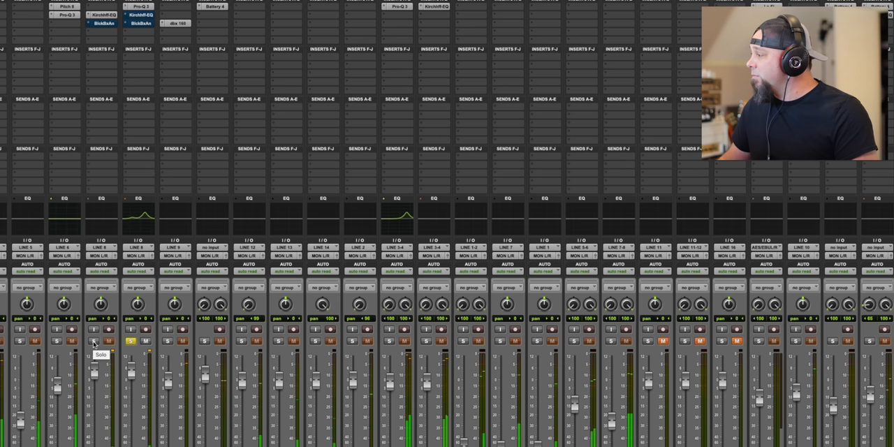
# Clear the solo on the vocal track and its neighbour in the mixer.
pyautogui.click(95, 341)
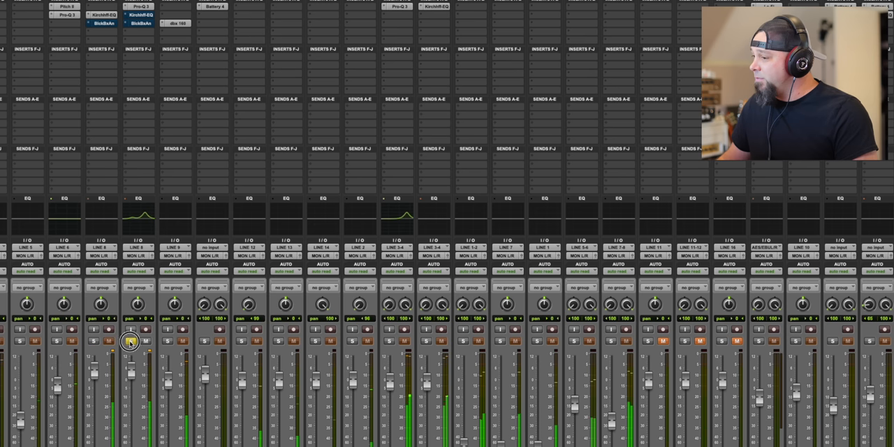
pyautogui.click(129, 341)
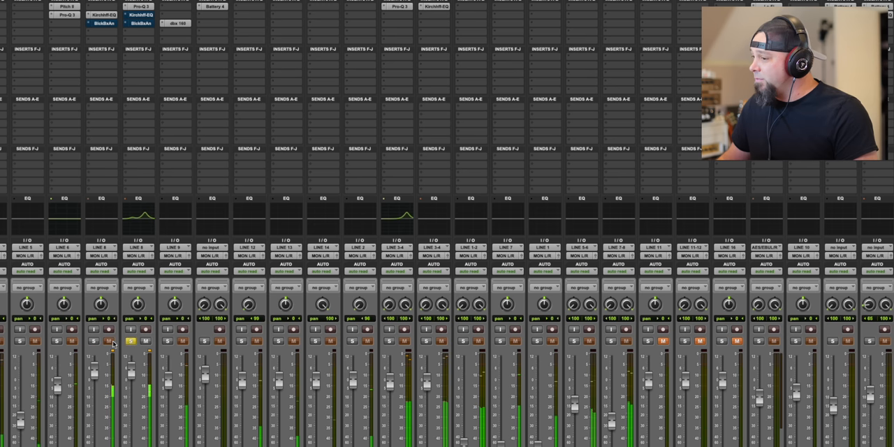
pyautogui.moveTo(95, 340)
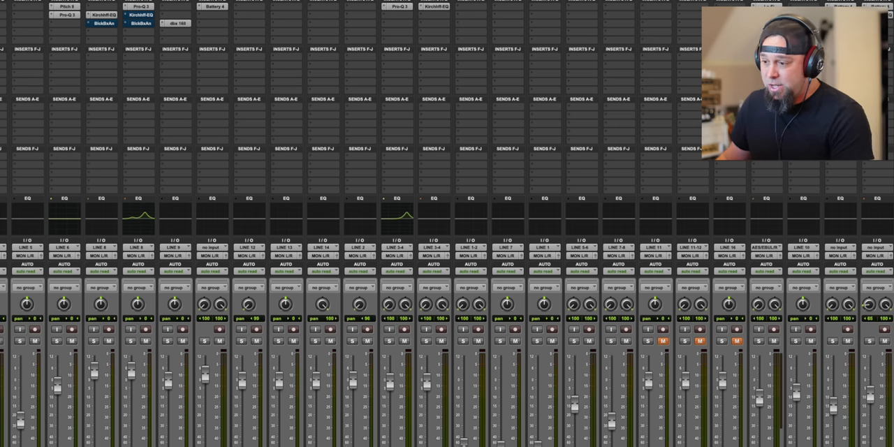
# In Pro-Q 3 on the vocal, select the high bell boost and sweep it across the upper mids.
pyautogui.click(137, 14)
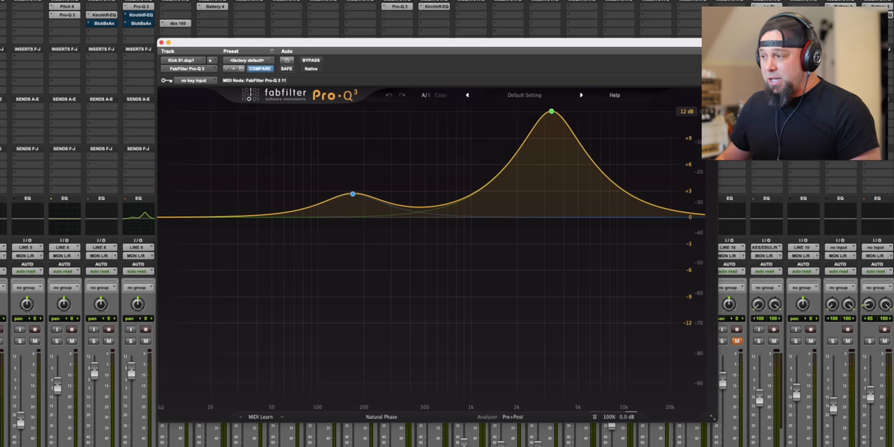
pyautogui.click(550, 111)
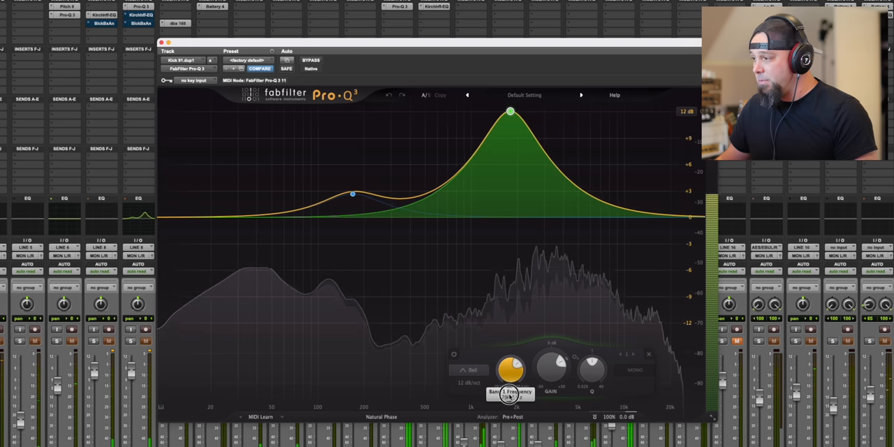
pyautogui.moveTo(510, 112); pyautogui.dragTo(496, 112)
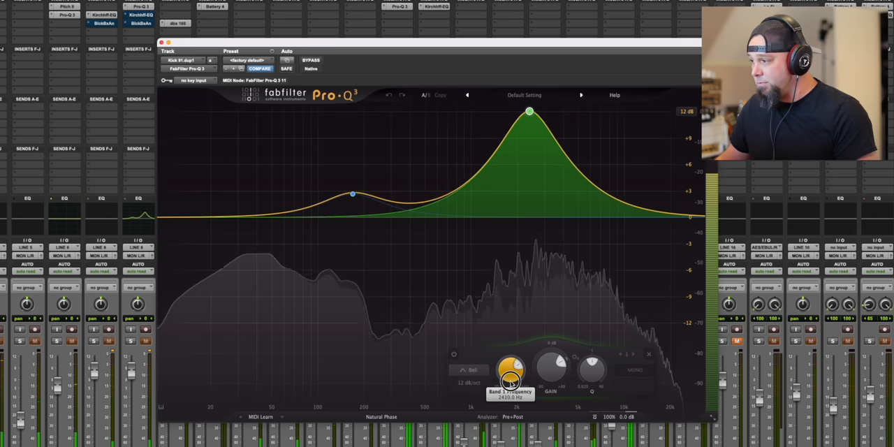
pyautogui.moveTo(529, 111); pyautogui.dragTo(575, 111)
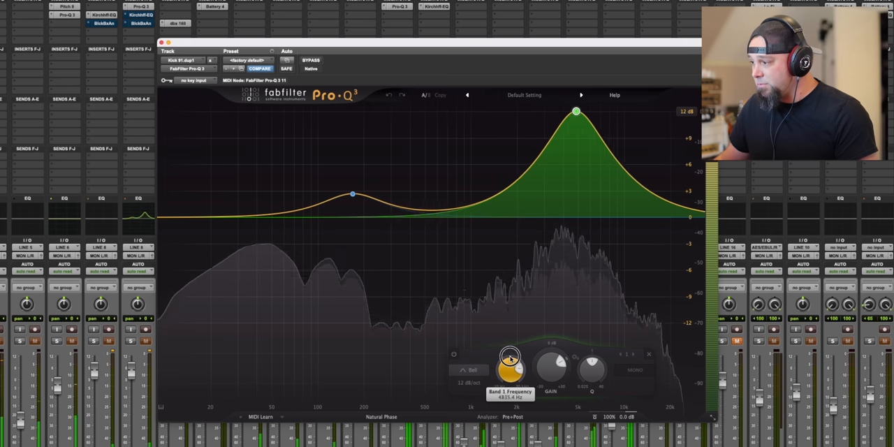
pyautogui.moveTo(510, 360); pyautogui.dragTo(510, 363)
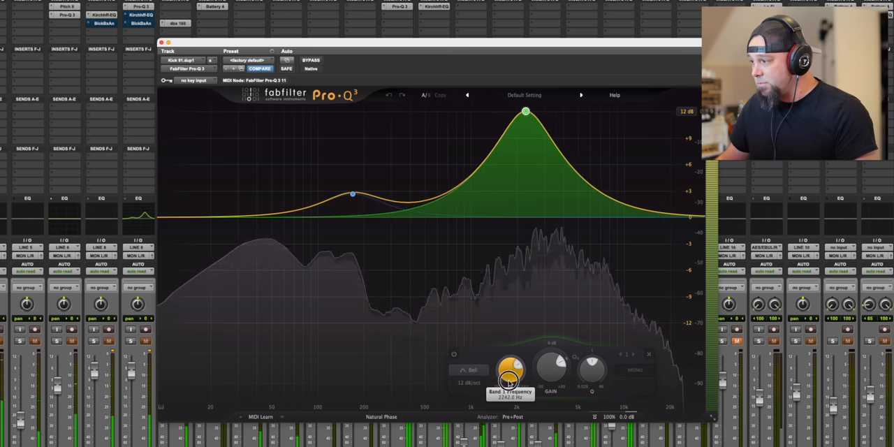
pyautogui.moveTo(525, 112); pyautogui.dragTo(508, 112)
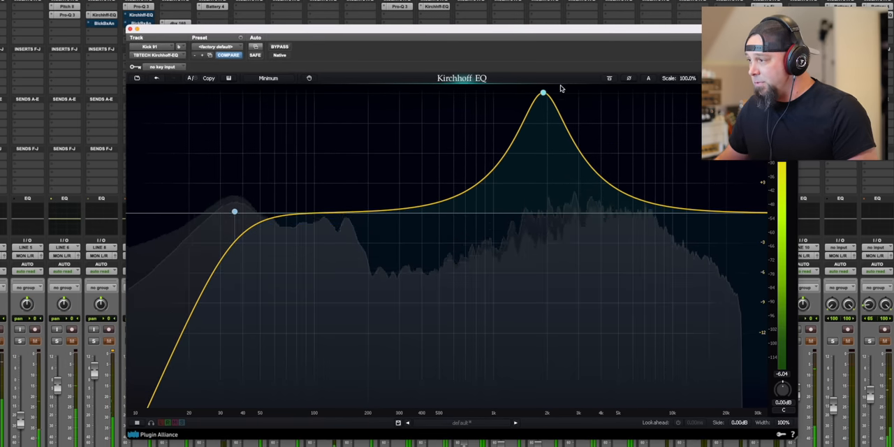
# Select the Kirchhoff bell band and sweep its frequency lower, then back up a little.
pyautogui.click(542, 92)
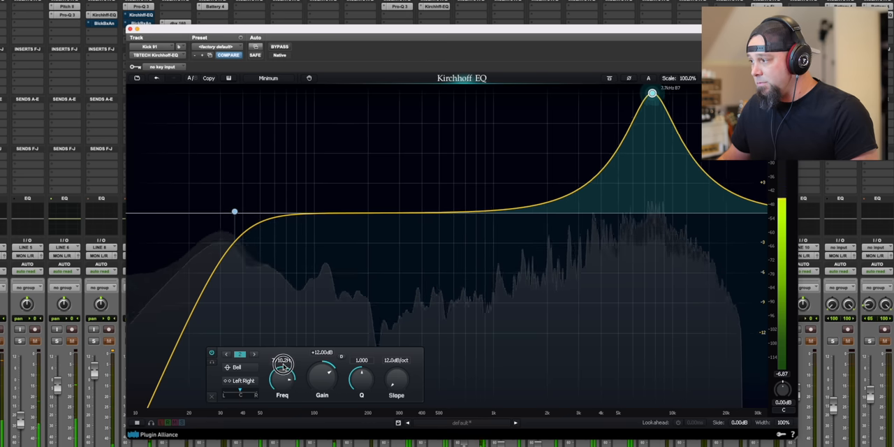
pyautogui.moveTo(650, 92); pyautogui.dragTo(597, 92)
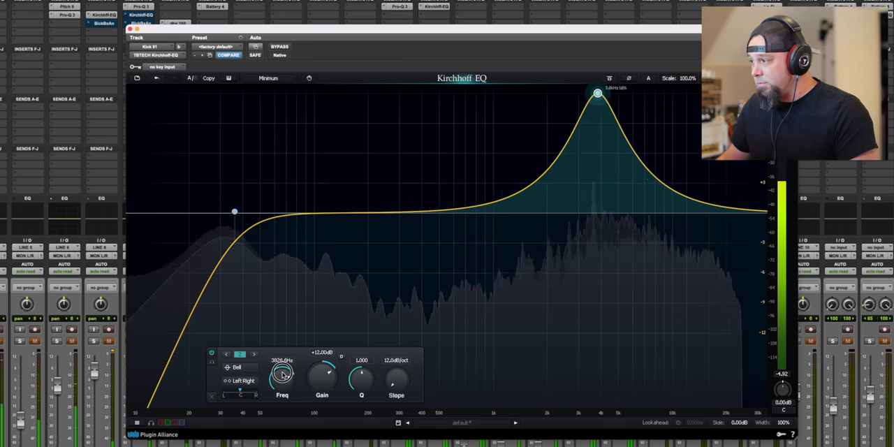
pyautogui.moveTo(598, 92); pyautogui.dragTo(531, 92)
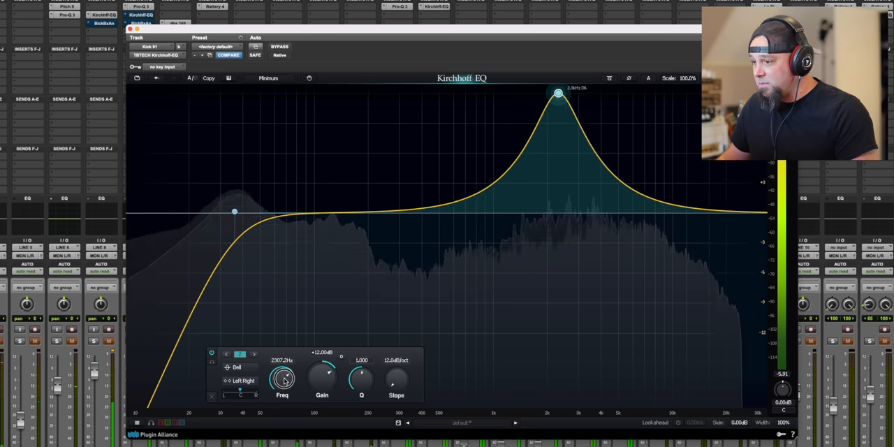
pyautogui.moveTo(557, 92); pyautogui.dragTo(601, 92)
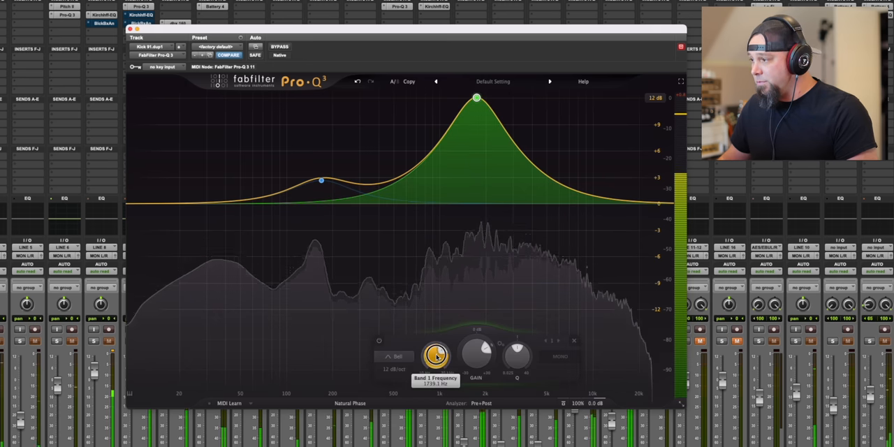
# Raise the Pro-Q 3 bell boost's frequency, then bring it back down.
pyautogui.moveTo(436, 356); pyautogui.dragTo(436, 338)
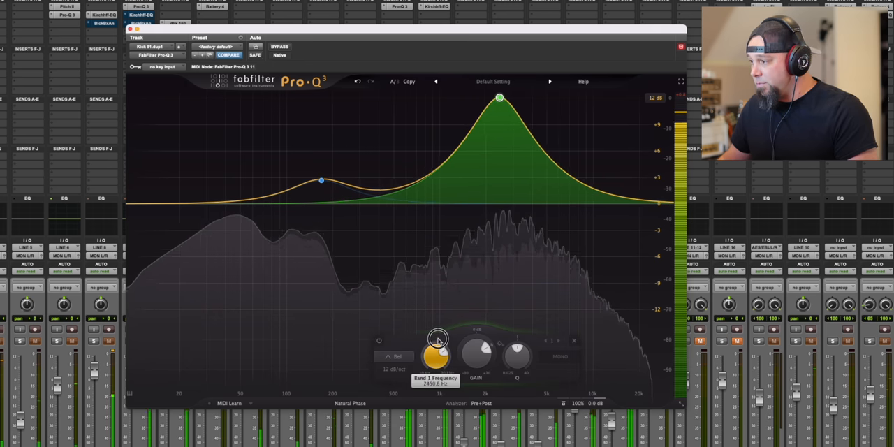
pyautogui.moveTo(439, 335); pyautogui.dragTo(438, 322)
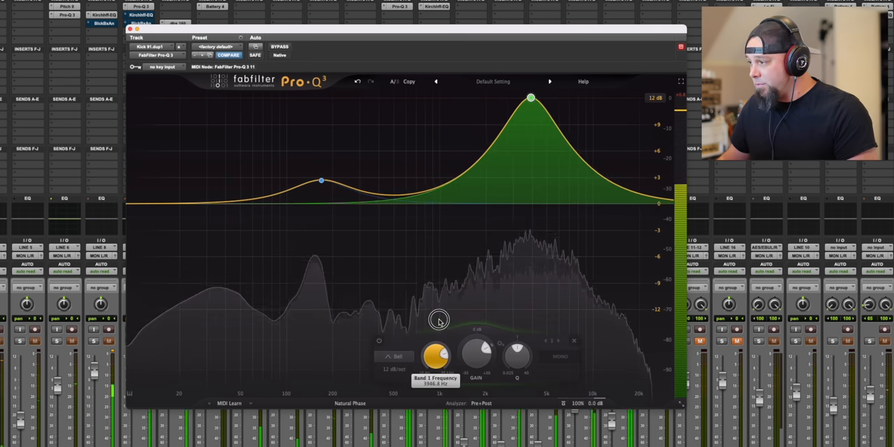
pyautogui.moveTo(531, 97); pyautogui.dragTo(536, 98)
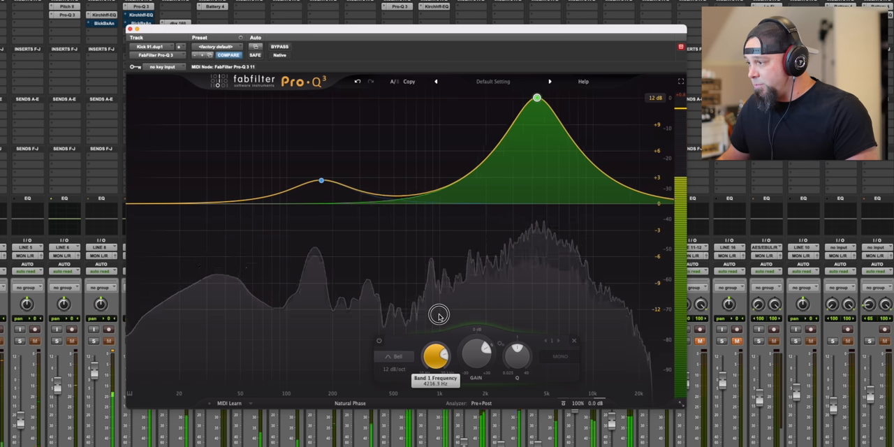
pyautogui.moveTo(536, 98); pyautogui.dragTo(489, 98)
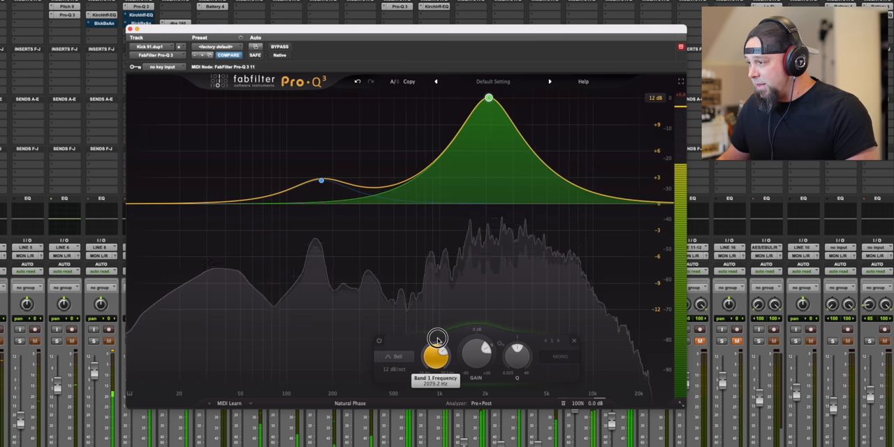
# Fine-tune the bell boost's frequency around its upper-mid position.
pyautogui.moveTo(489, 98); pyautogui.dragTo(480, 97)
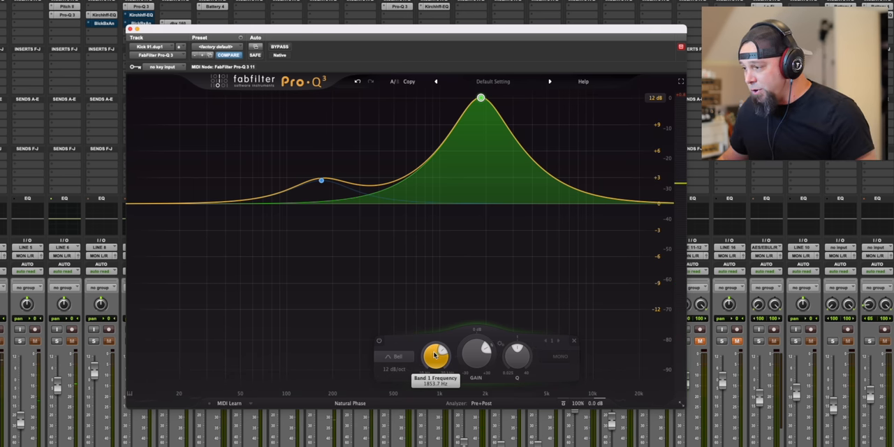
pyautogui.moveTo(435, 354); pyautogui.dragTo(436, 349)
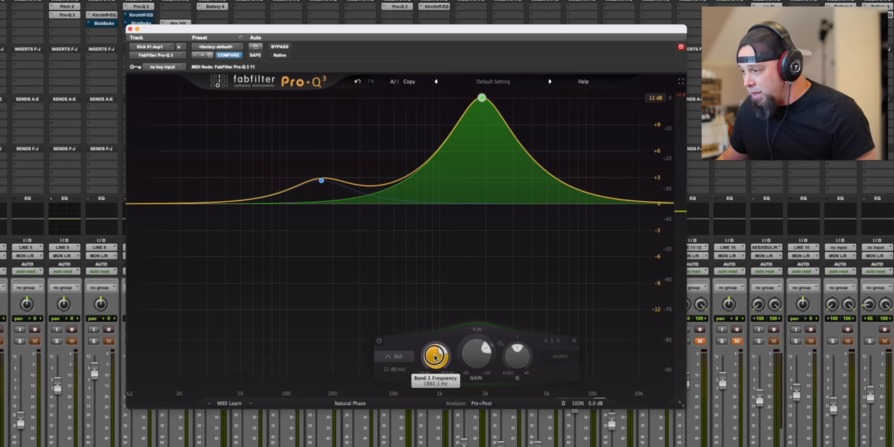
pyautogui.moveTo(482, 98); pyautogui.dragTo(486, 98)
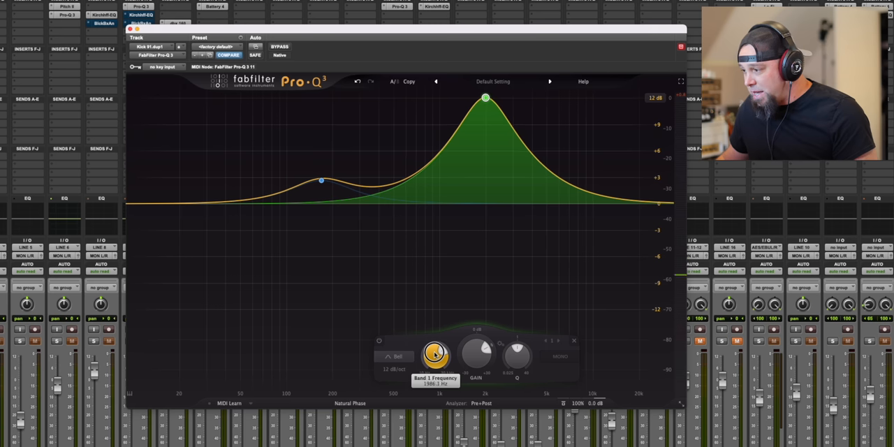
pyautogui.moveTo(435, 356); pyautogui.dragTo(436, 342)
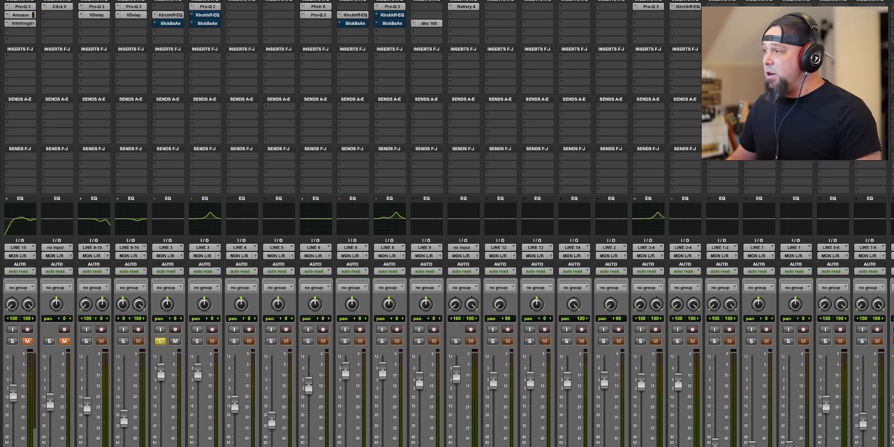
# Scroll the mixer to another track's Kirchhoff EQ and sweep its bell boost's frequency up.
pyautogui.hscroll(3)
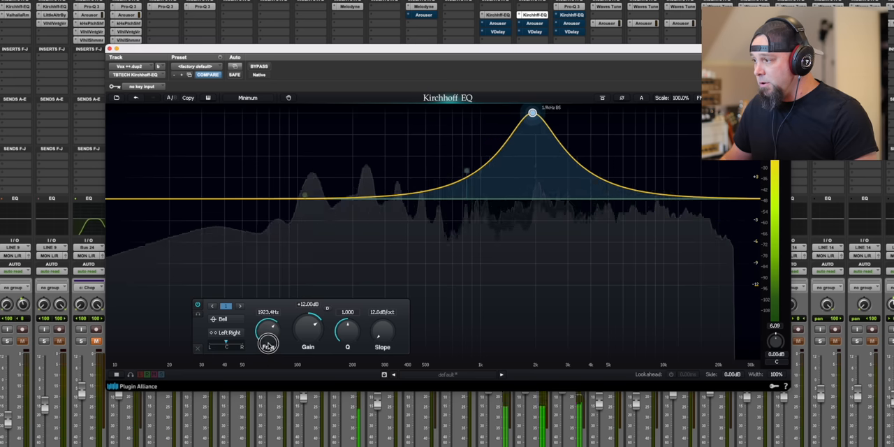
pyautogui.moveTo(534, 112); pyautogui.dragTo(614, 111)
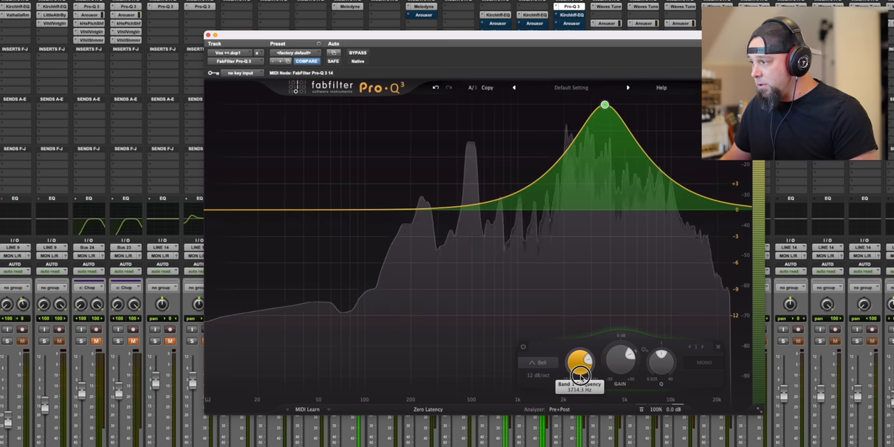
# Sweep Pro-Q 3's single bell boost up across the upper range and back down.
pyautogui.moveTo(603, 106); pyautogui.dragTo(655, 106)
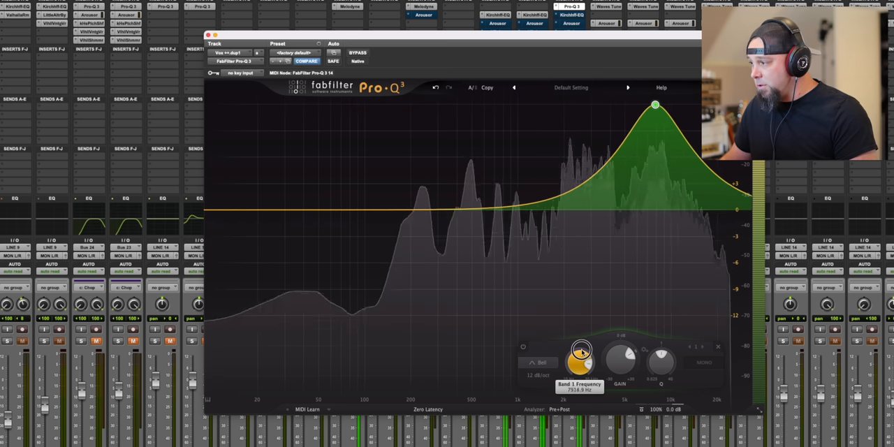
pyautogui.moveTo(655, 106); pyautogui.dragTo(564, 106)
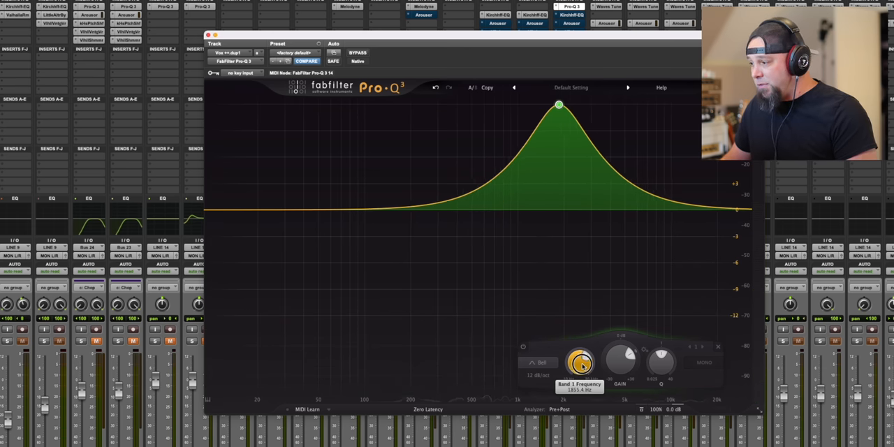
pyautogui.moveTo(581, 360); pyautogui.dragTo(583, 356)
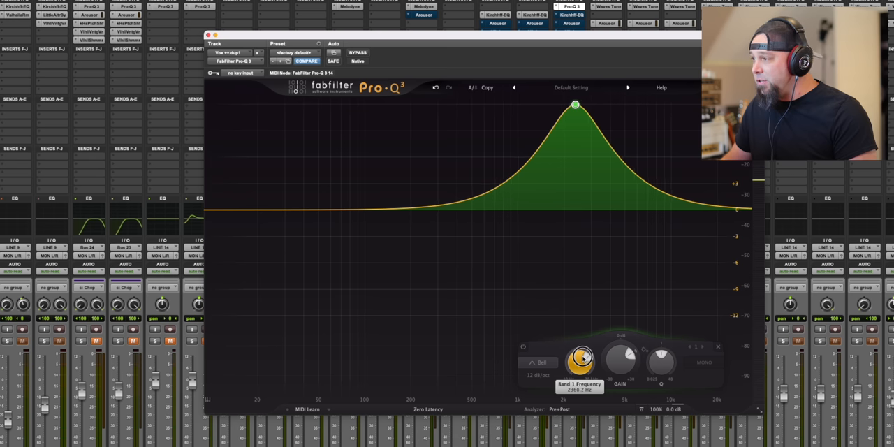
pyautogui.moveTo(581, 360); pyautogui.dragTo(581, 368)
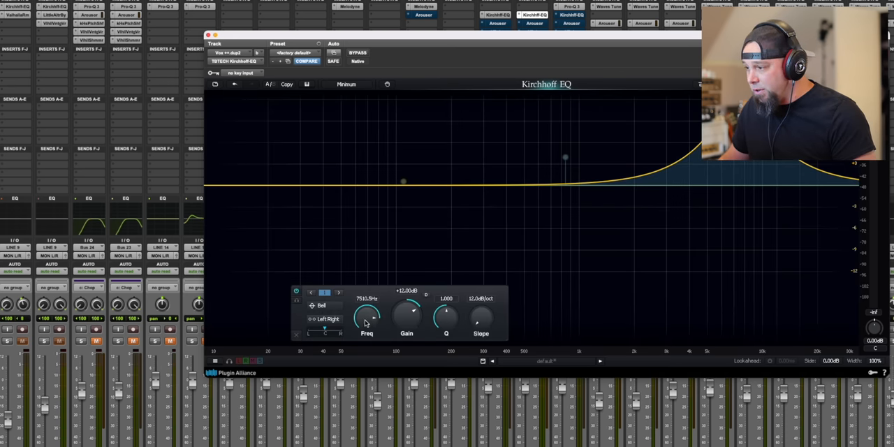
# Bring Kirchhoff's bell boost down from the top into the upper mids and hide its band panel.
pyautogui.moveTo(366, 318); pyautogui.dragTo(366, 333)
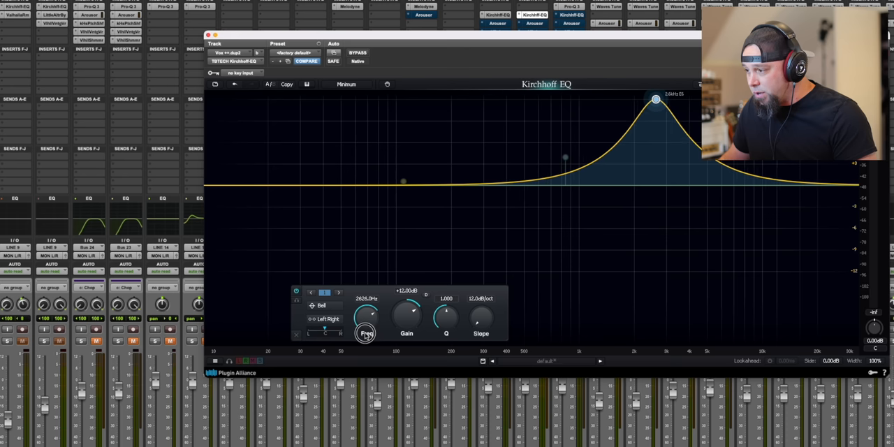
pyautogui.moveTo(366, 318); pyautogui.dragTo(363, 328)
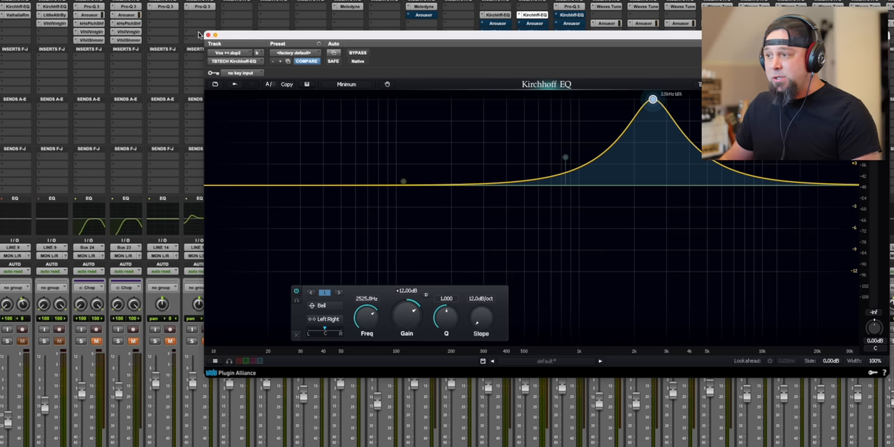
pyautogui.click(208, 35)
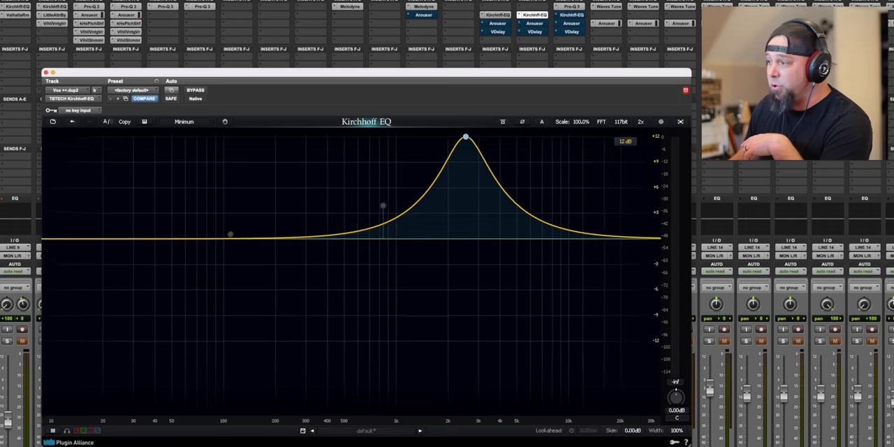
# Move the Kirchhoff EQ window slightly and select the bell band to reveal its controls.
pyautogui.moveTo(466, 137); pyautogui.dragTo(494, 136)
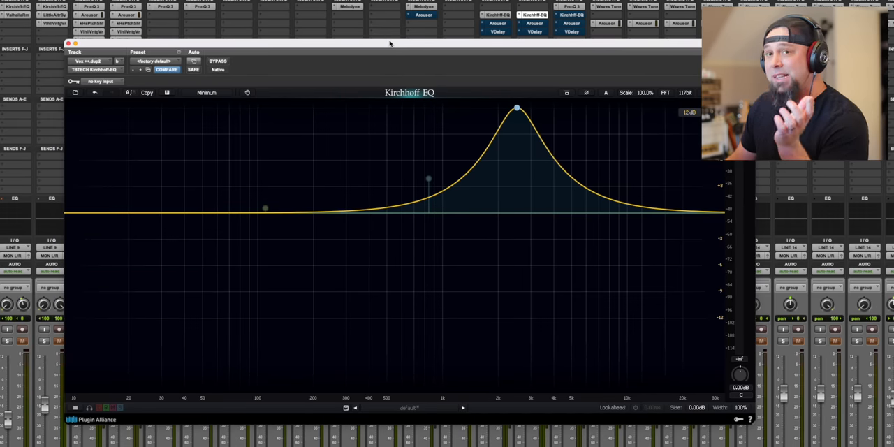
pyautogui.moveTo(522, 129)
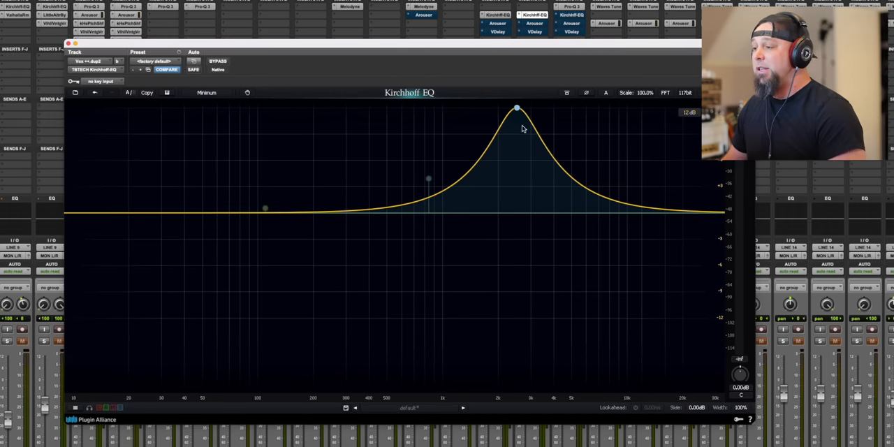
pyautogui.click(517, 109)
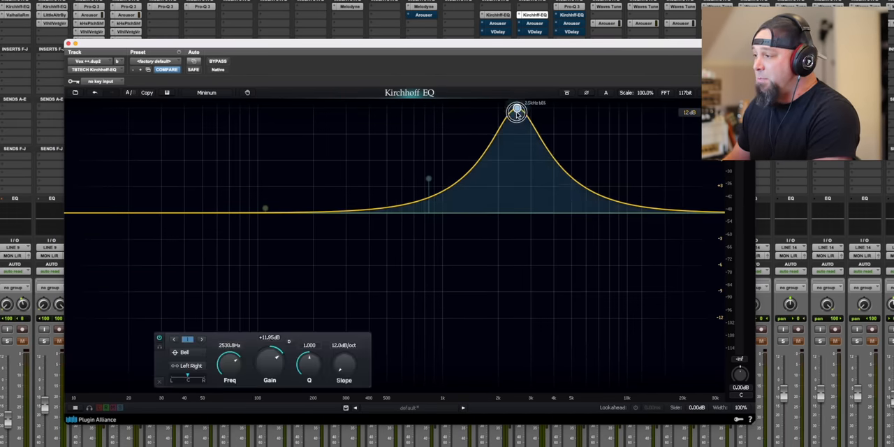
# Pull the bell band near 2.77 kHz down to nearly flat and make it a dynamic band.
pyautogui.moveTo(517, 112); pyautogui.dragTo(523, 211)
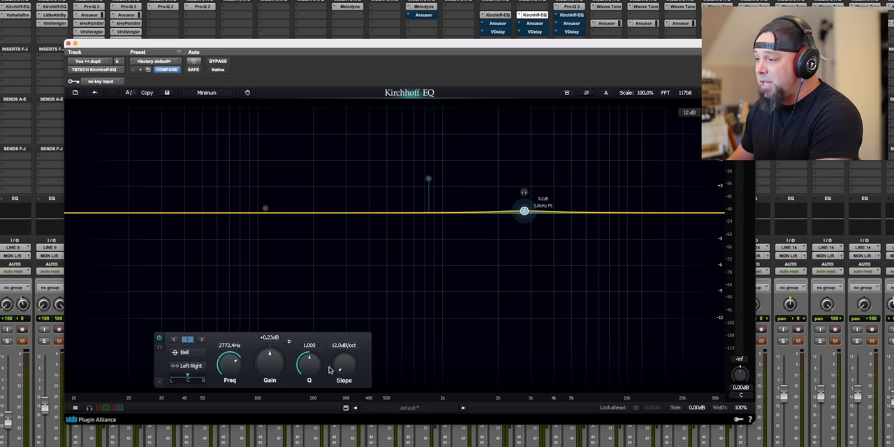
pyautogui.moveTo(290, 344)
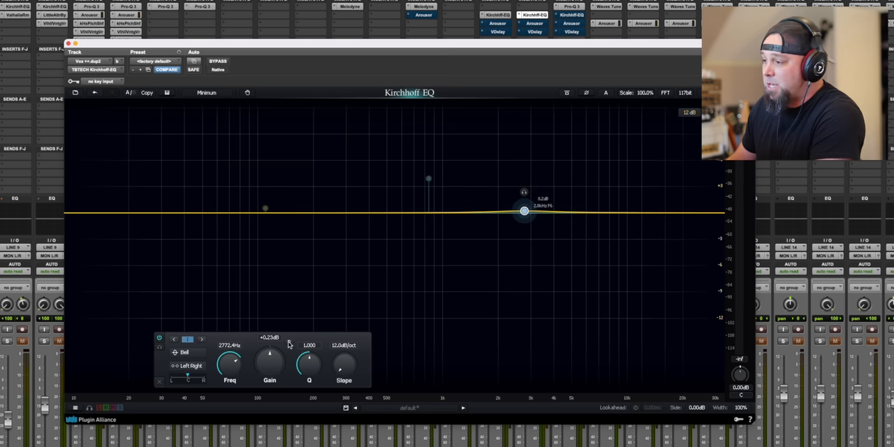
pyautogui.click(288, 342)
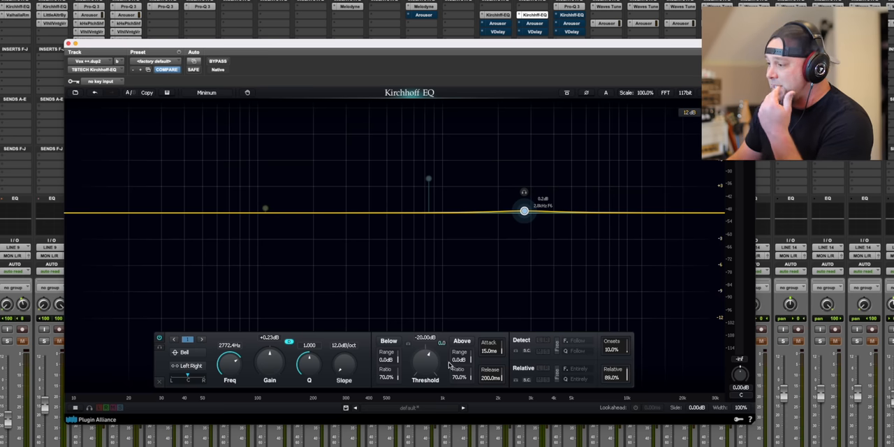
pyautogui.moveTo(556, 356)
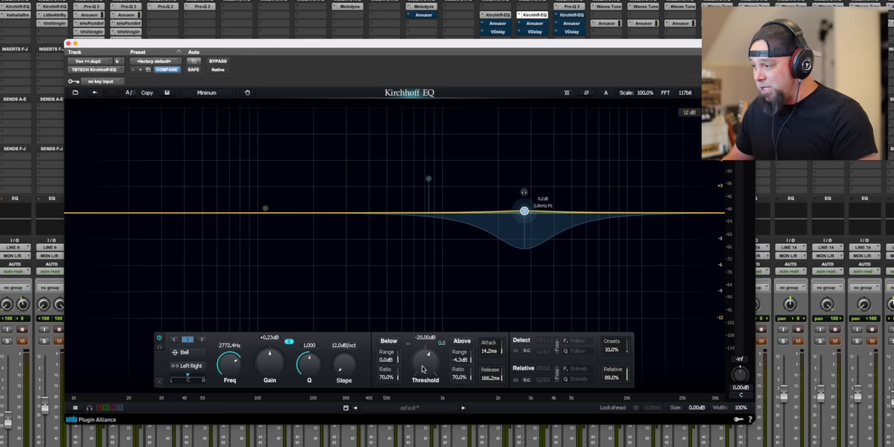
# Sweep the dynamic band's threshold down to about −30 dB and settle it near −26 dB during playback.
pyautogui.moveTo(427, 356); pyautogui.dragTo(428, 370)
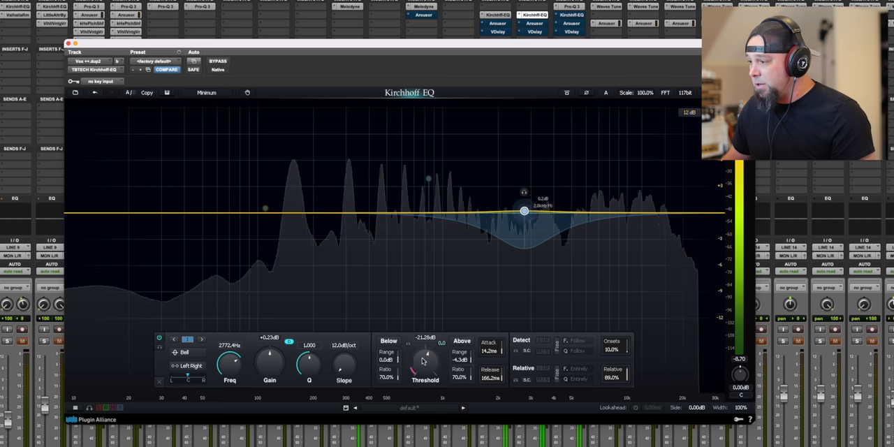
pyautogui.moveTo(424, 360); pyautogui.dragTo(424, 394)
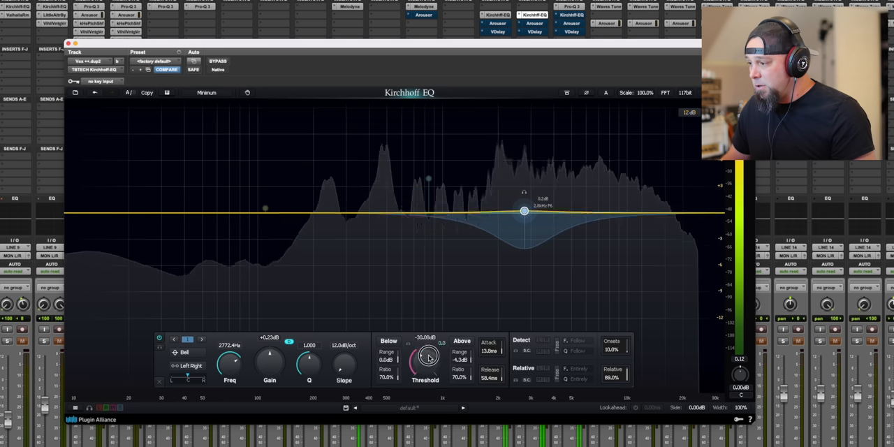
pyautogui.moveTo(426, 356); pyautogui.dragTo(427, 352)
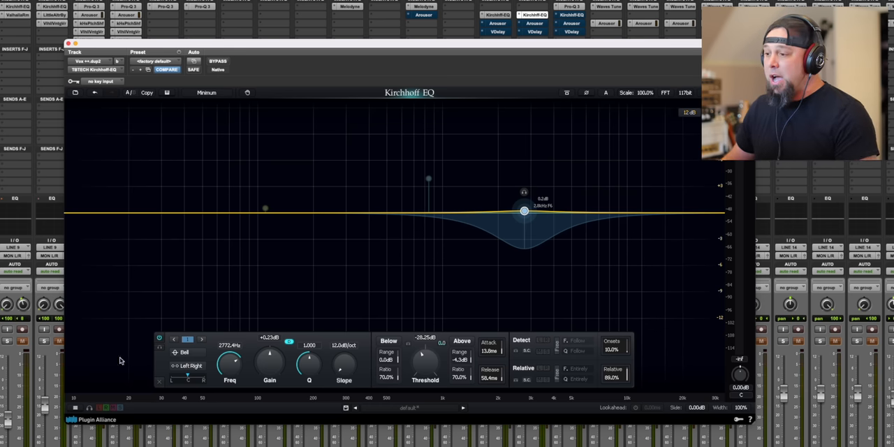
pyautogui.click(188, 366)
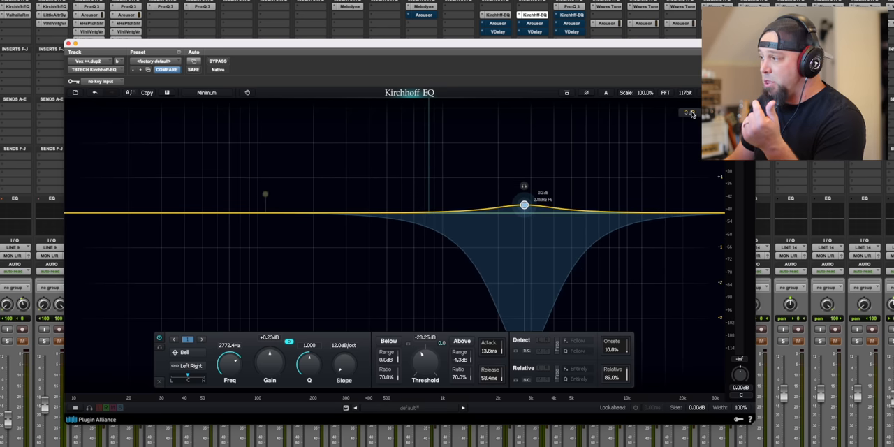
# Choose a different dB display range for the graph so the dynamic dip looks moderate again.
pyautogui.click(689, 113)
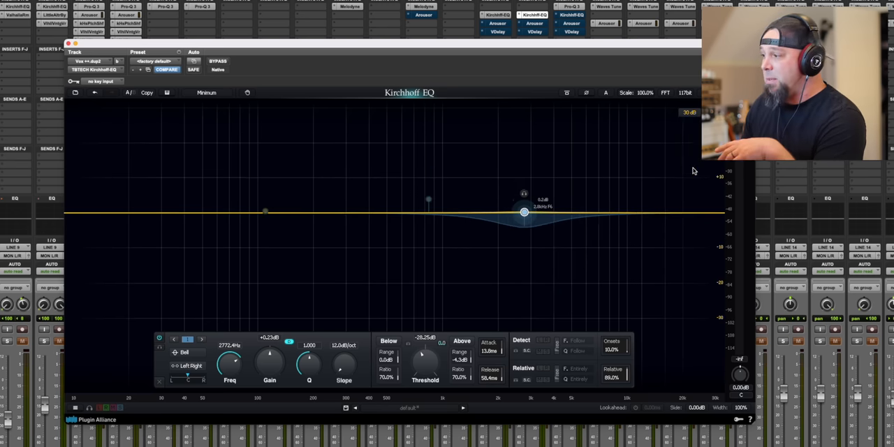
pyautogui.click(687, 112)
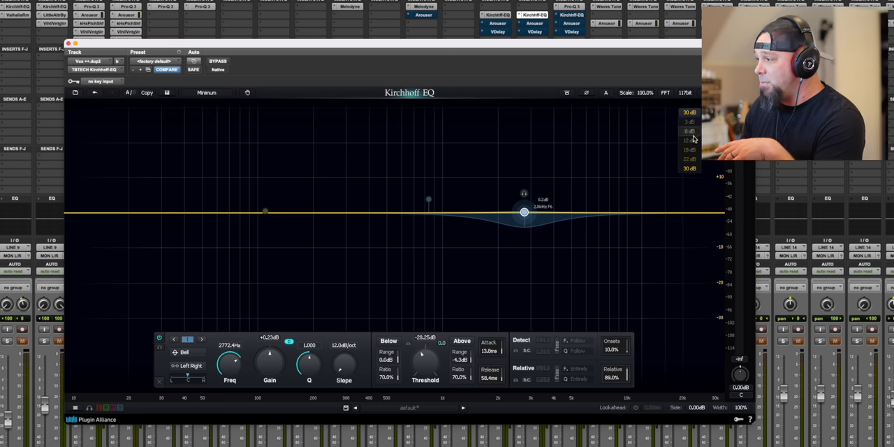
pyautogui.click(206, 92)
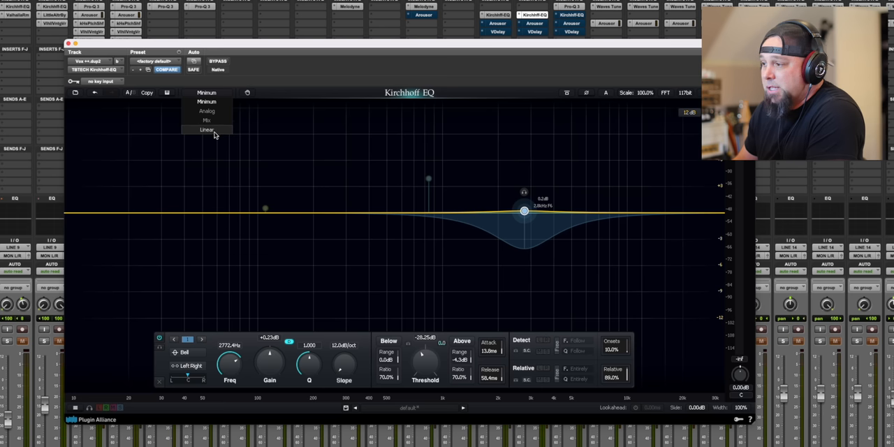
pyautogui.moveTo(218, 130)
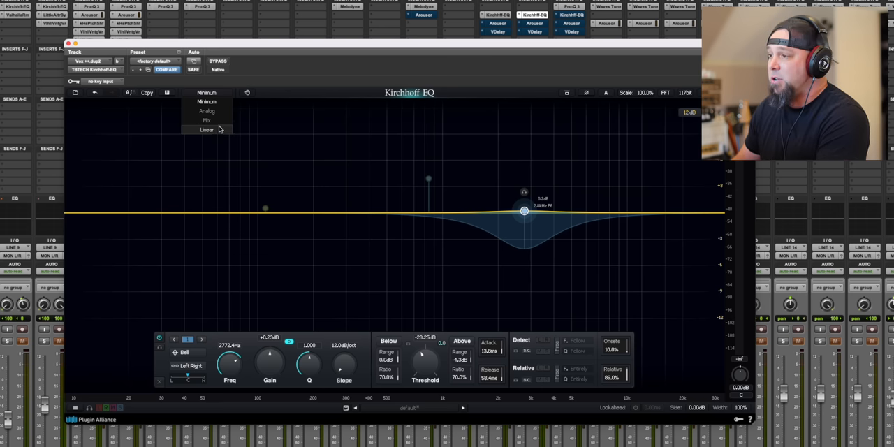
# Set the phase mode to Analog and bring up the bell band's shape list.
pyautogui.click(206, 111)
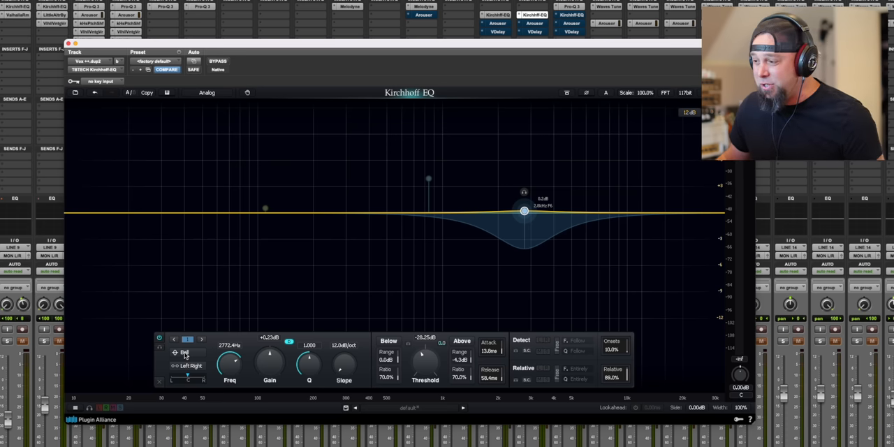
pyautogui.click(184, 352)
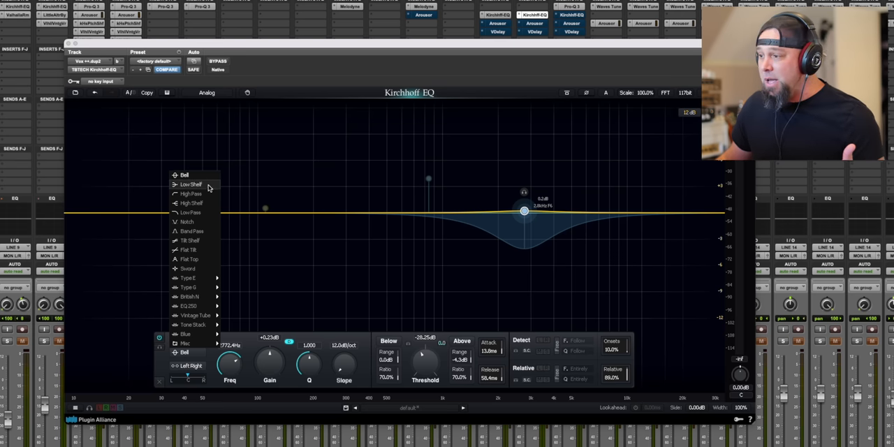
pyautogui.moveTo(207, 204)
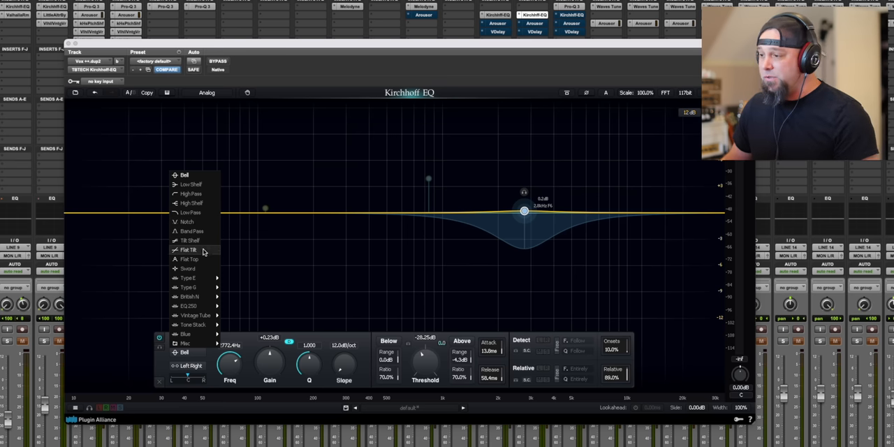
pyautogui.moveTo(204, 260)
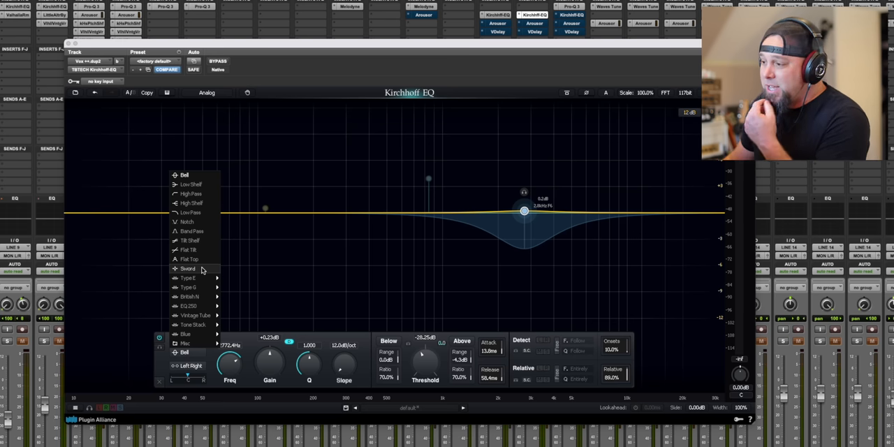
pyautogui.moveTo(187, 278)
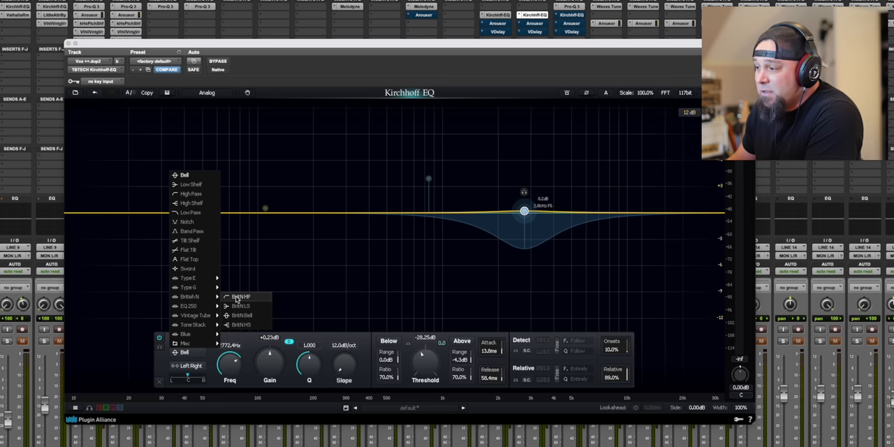
pyautogui.moveTo(189, 306)
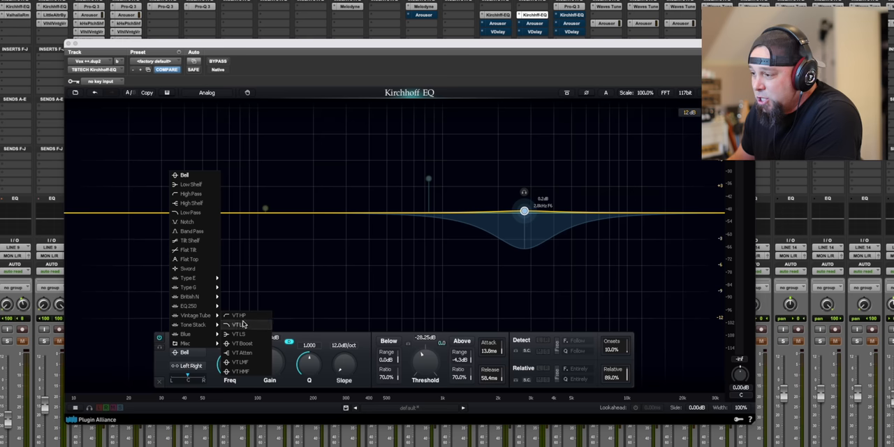
pyautogui.moveTo(185, 334)
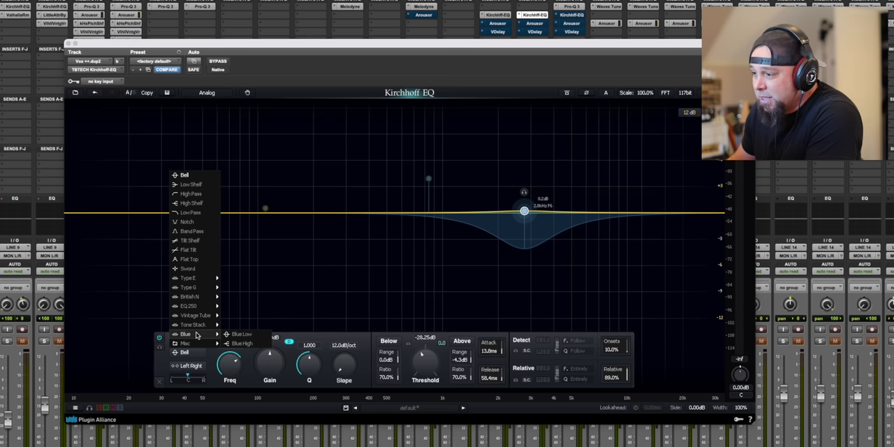
pyautogui.moveTo(184, 344)
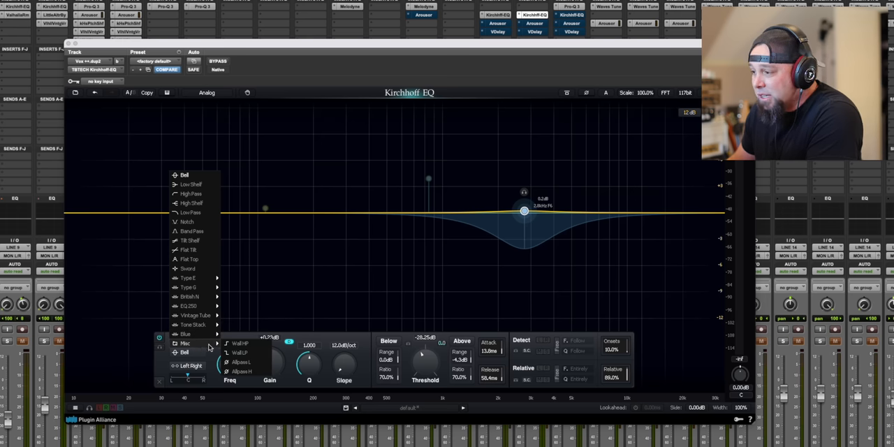
pyautogui.moveTo(187, 287)
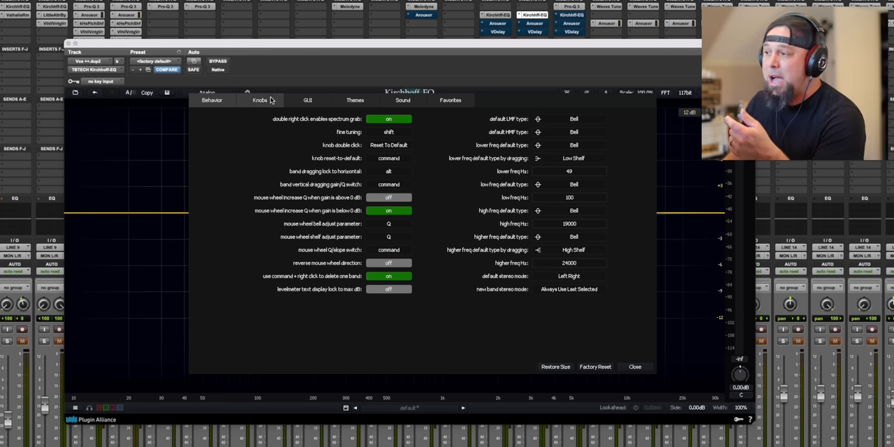
# Browse the Knobs, GUI and Favorites settings sections, then close the settings window.
pyautogui.click(260, 100)
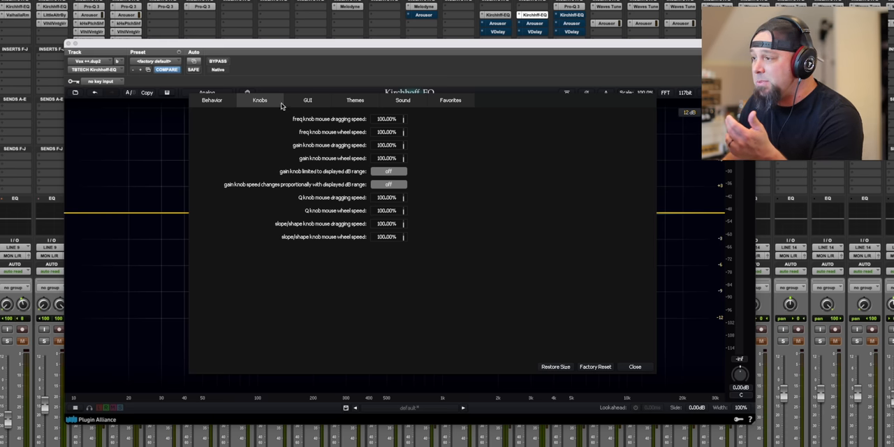
pyautogui.click(307, 101)
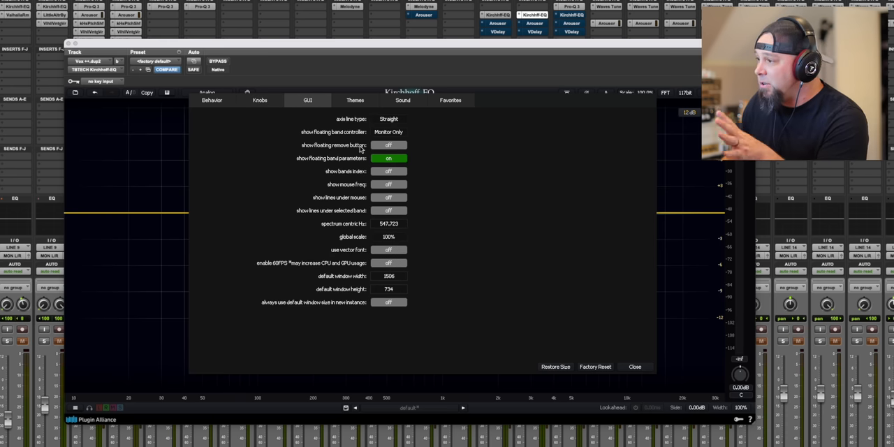
pyautogui.click(450, 100)
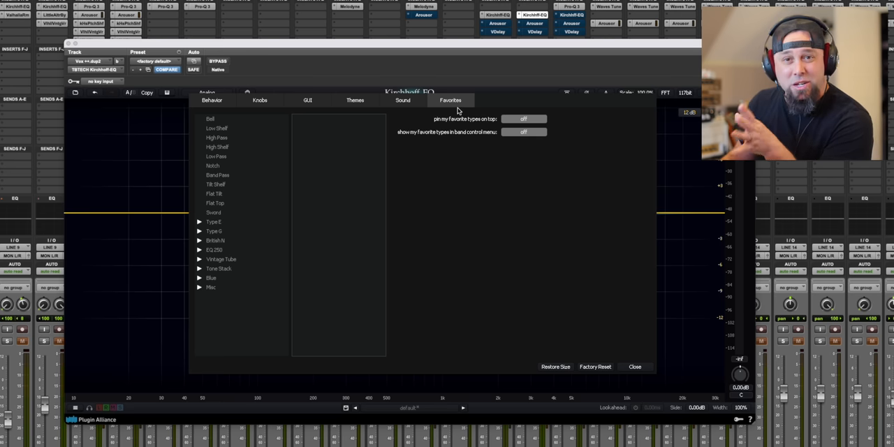
pyautogui.click(634, 365)
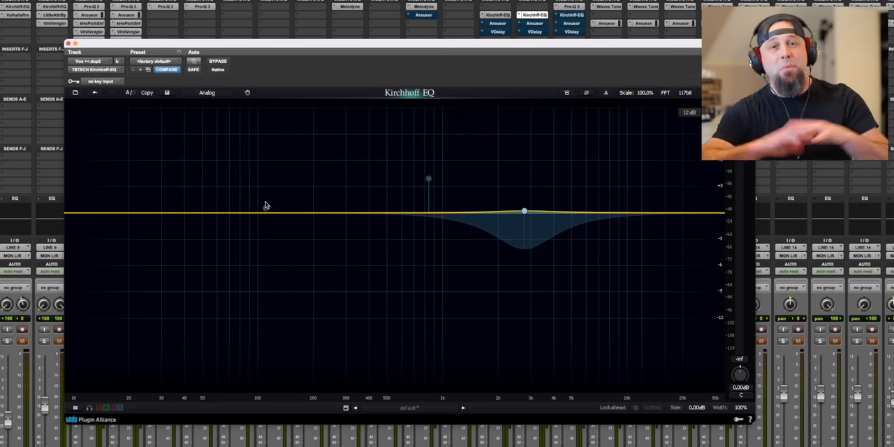